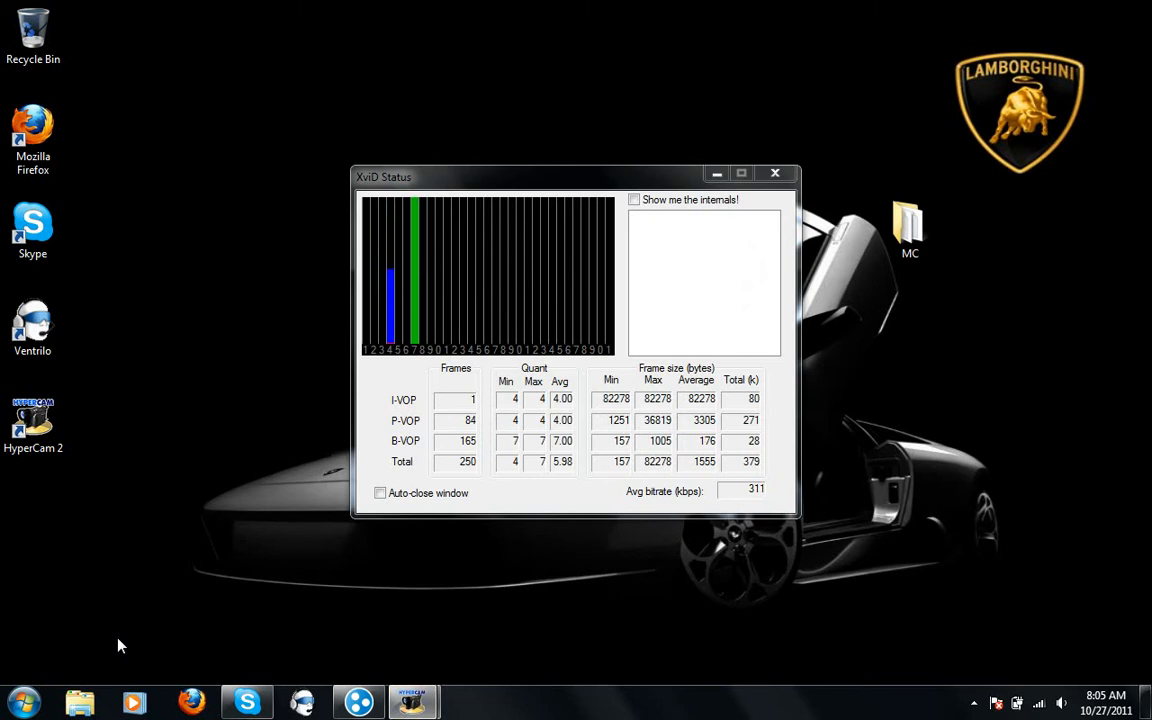
Navigate from the Start menu through the Dell user folder to Downloads
{"action": "left_click", "coordinate": [24, 700]}
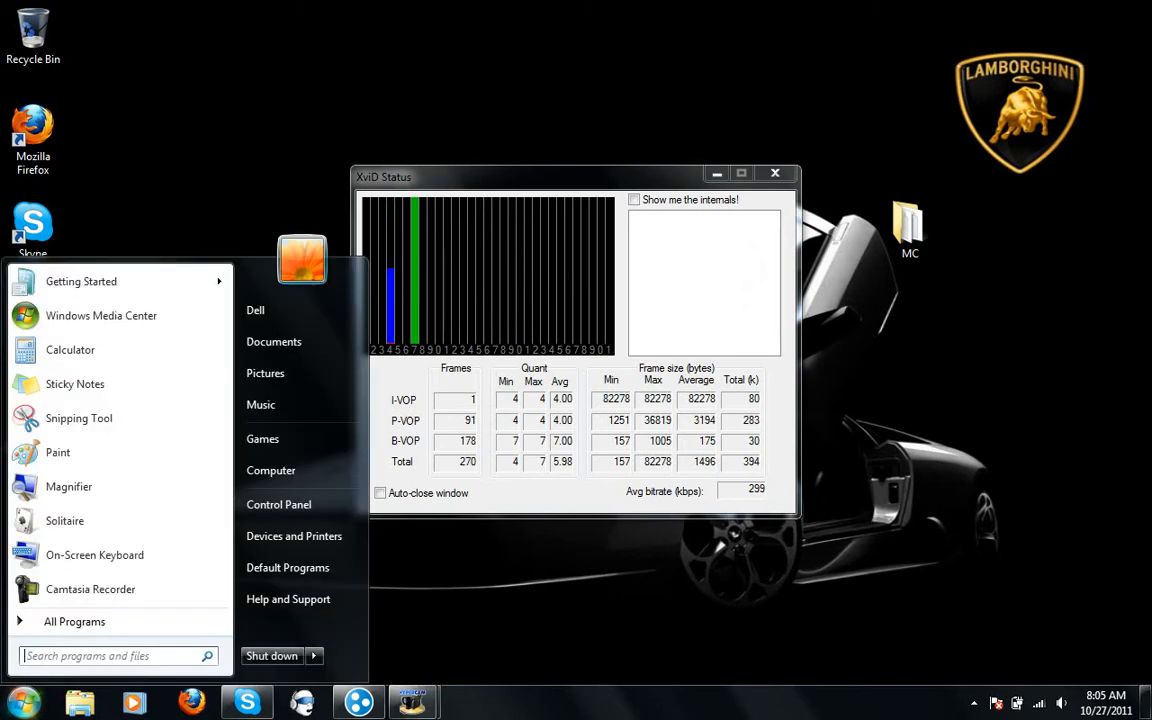
{"action": "left_click", "coordinate": [256, 310]}
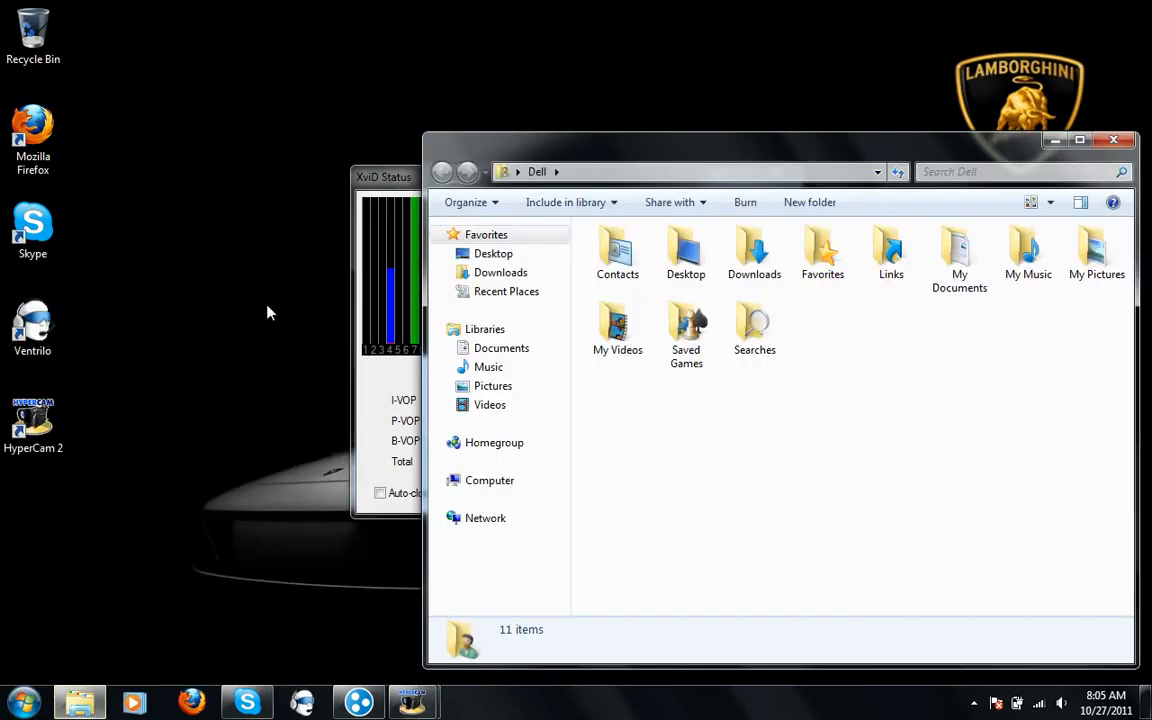
{"action": "left_click", "coordinate": [500, 272]}
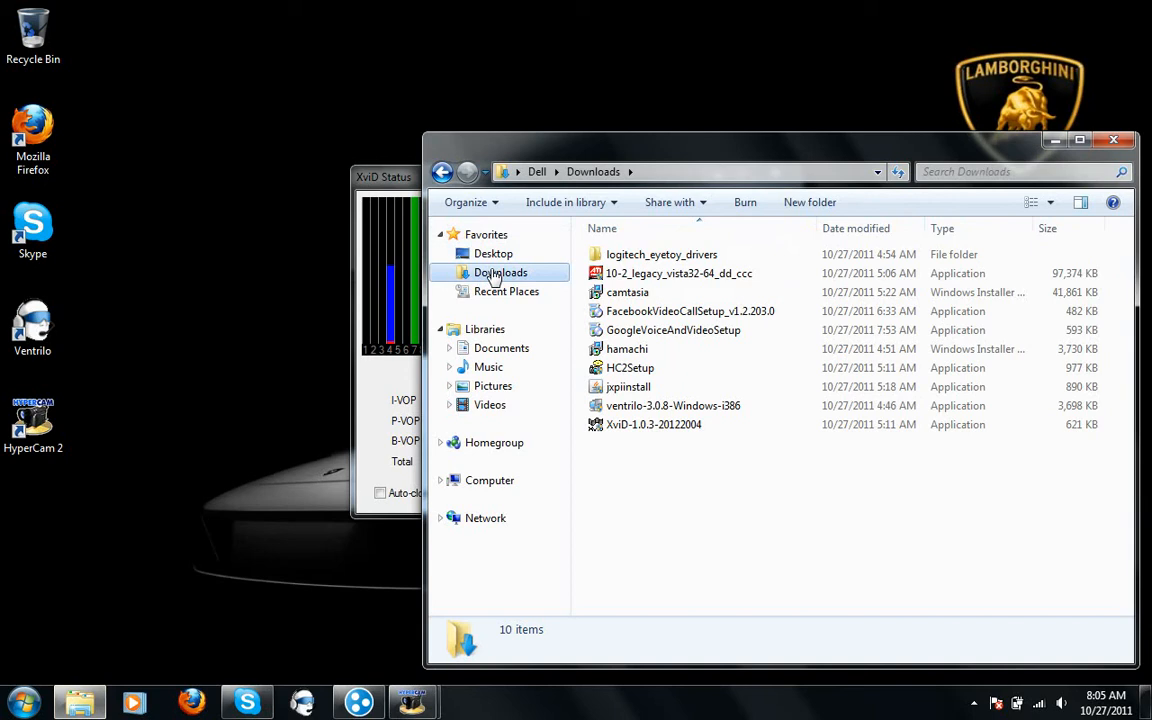
{"action": "mouse_move", "coordinate": [1112, 140]}
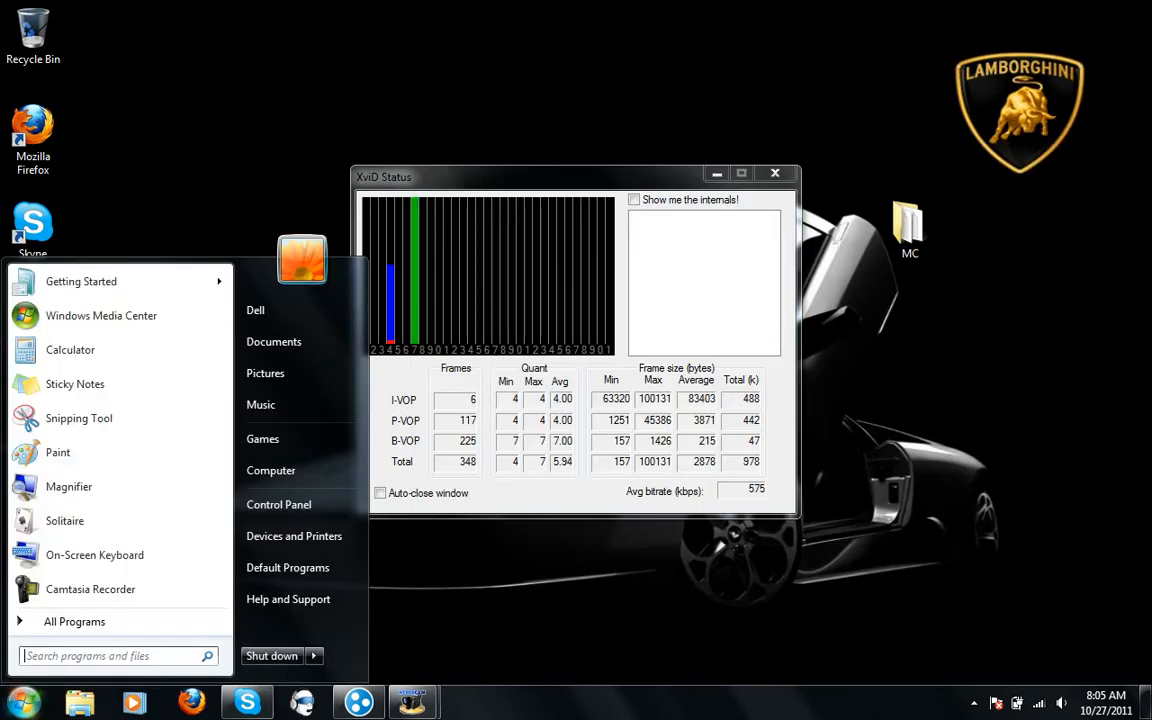
{"action": "mouse_move", "coordinate": [286, 440]}
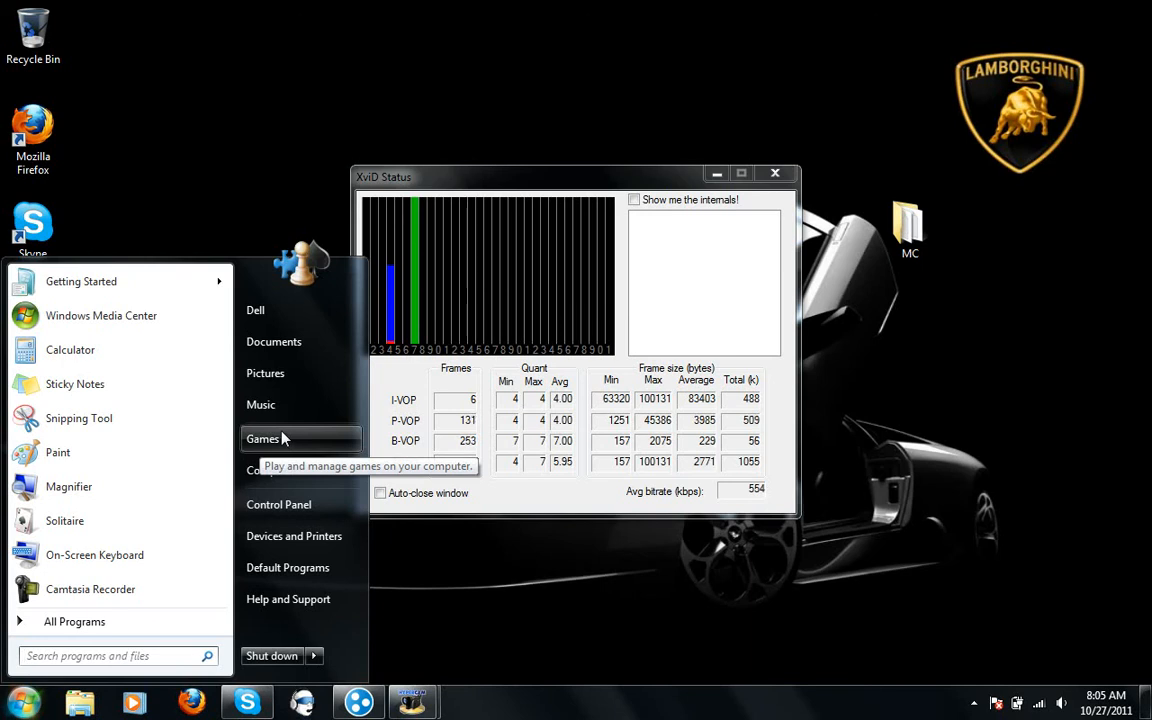
Show Dell-PC's System properties (Windows 7 Home Premium, 32-bit, 2 GB RAM)
{"action": "right_click", "coordinate": [272, 470]}
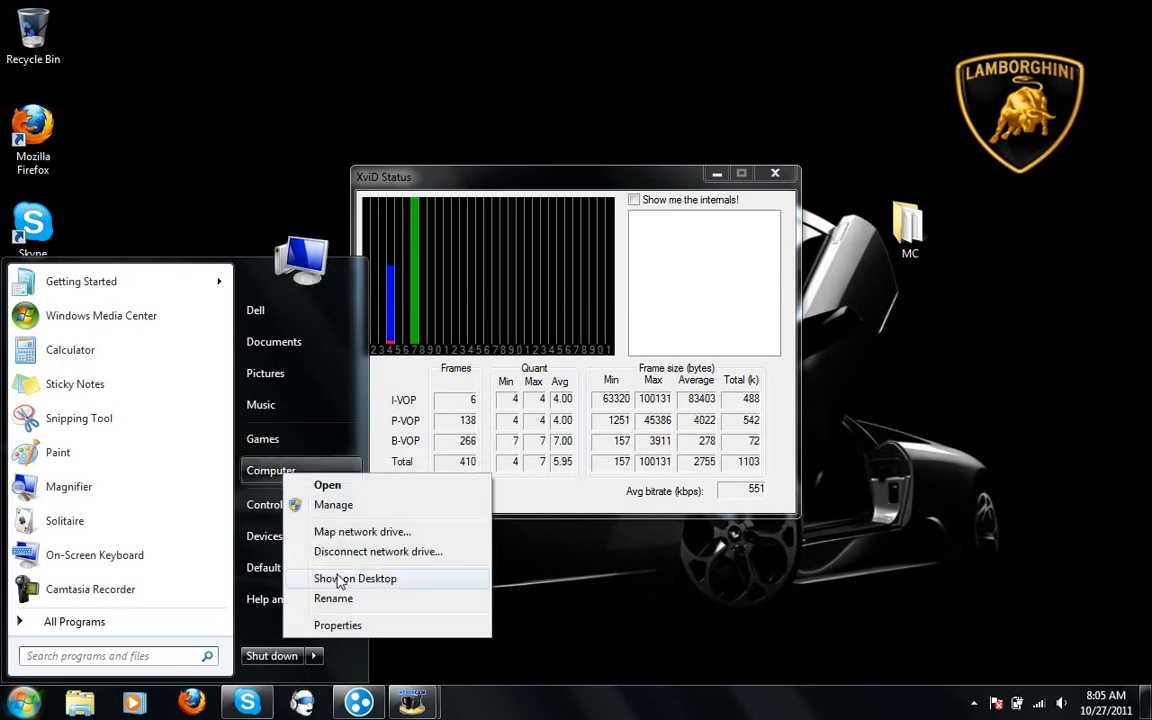
{"action": "mouse_move", "coordinate": [340, 624]}
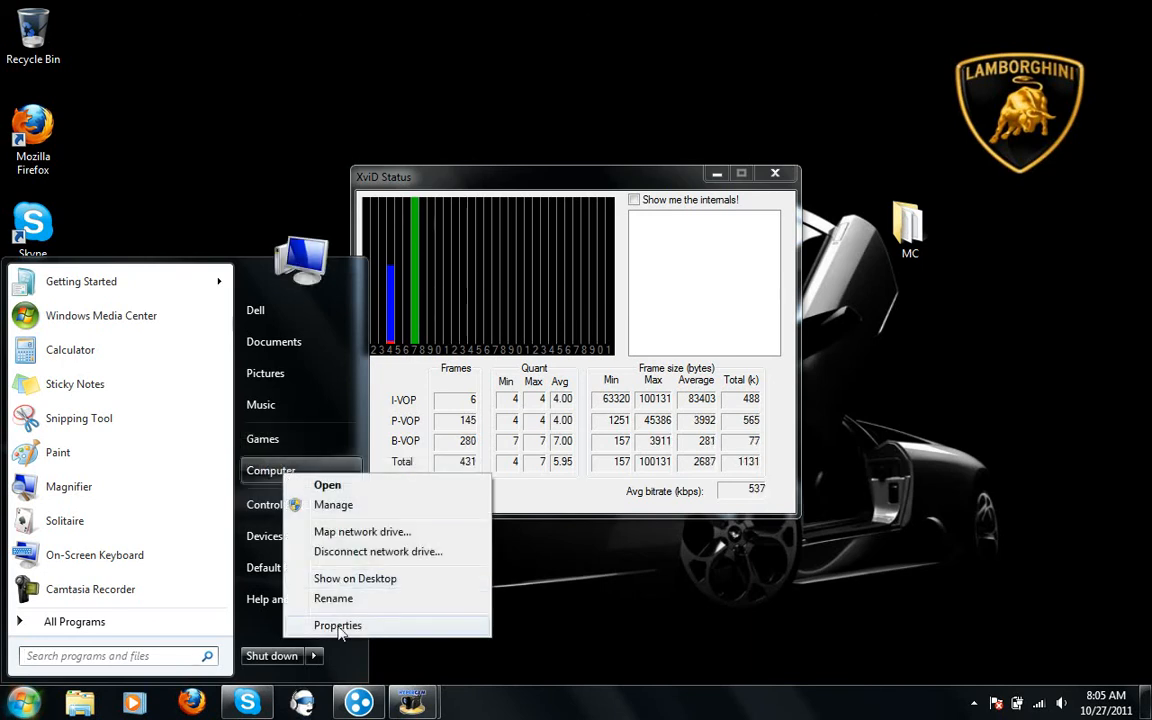
{"action": "left_click", "coordinate": [338, 624]}
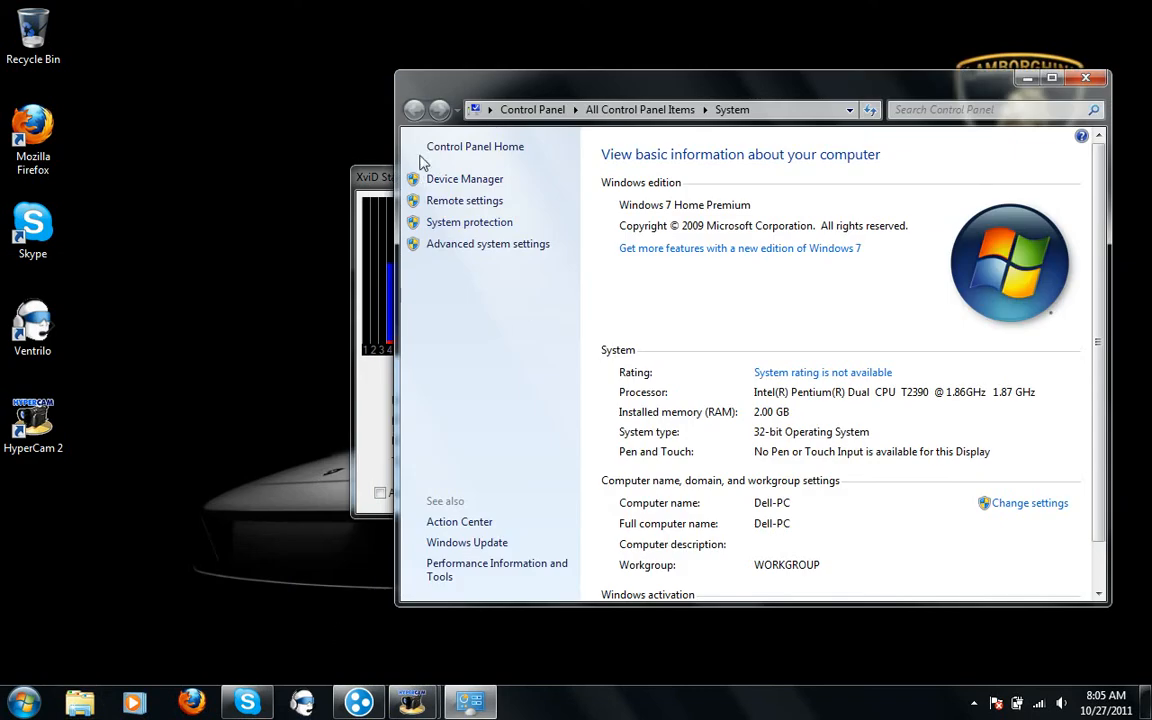
Launch Device Manager from the System page and restore the Downloads window
{"action": "left_click", "coordinate": [464, 178]}
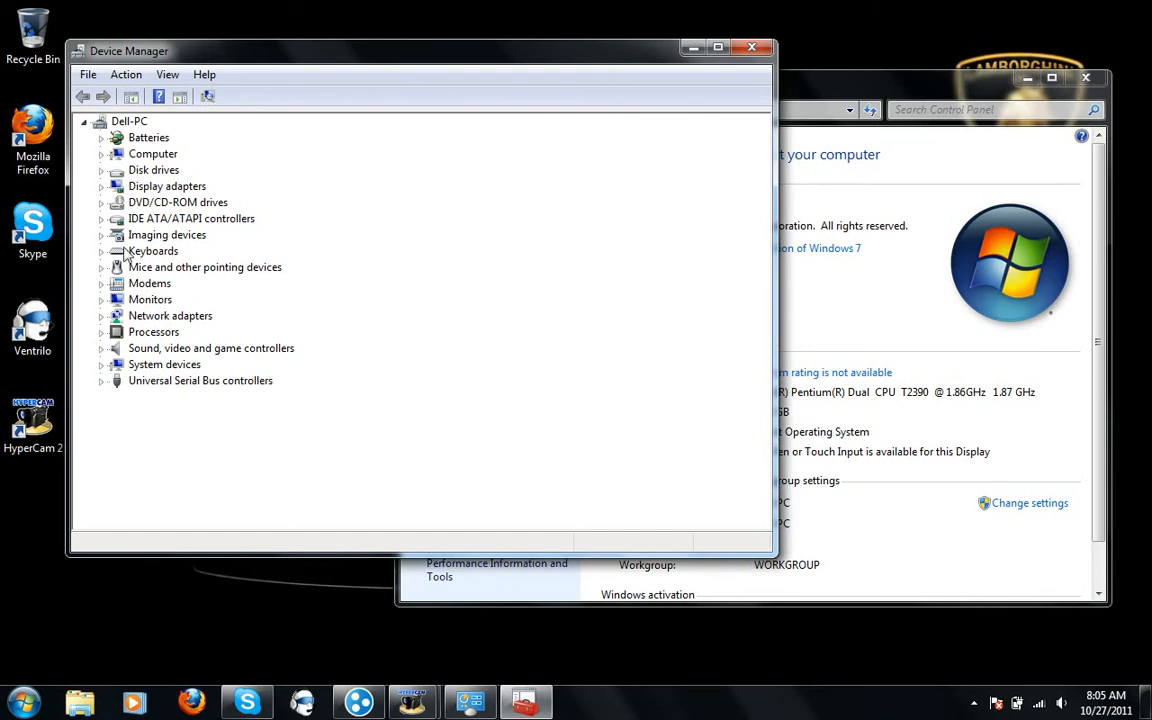
{"action": "mouse_move", "coordinate": [140, 404]}
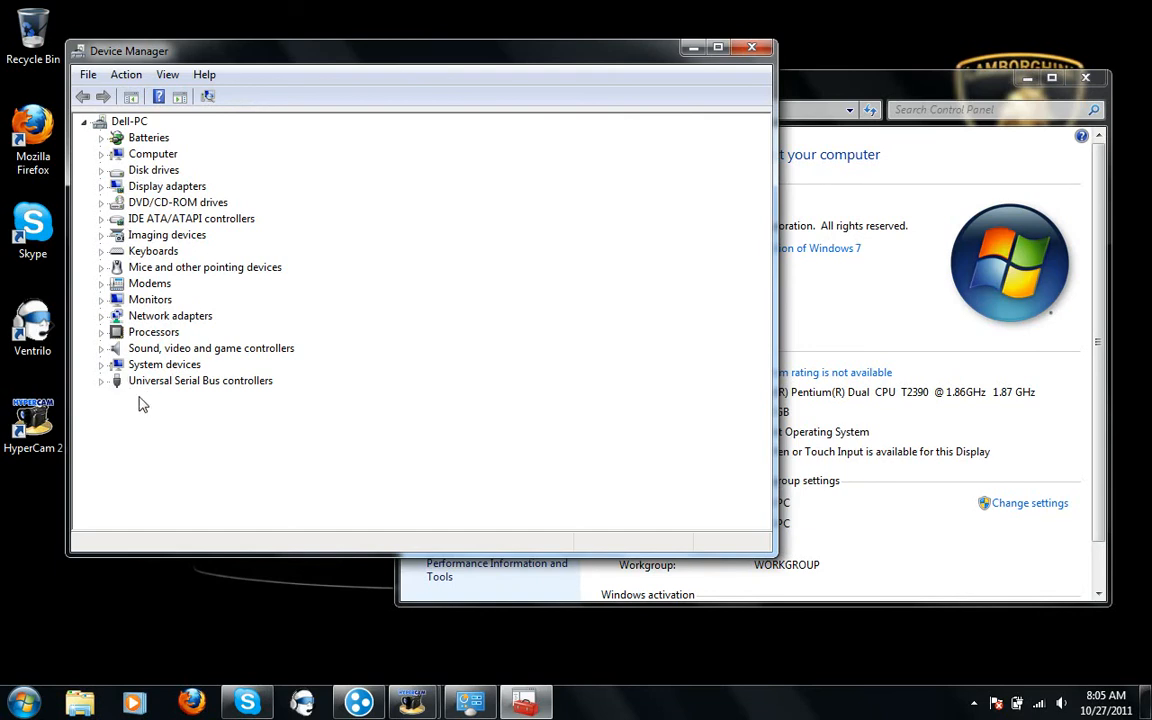
{"action": "mouse_move", "coordinate": [140, 414]}
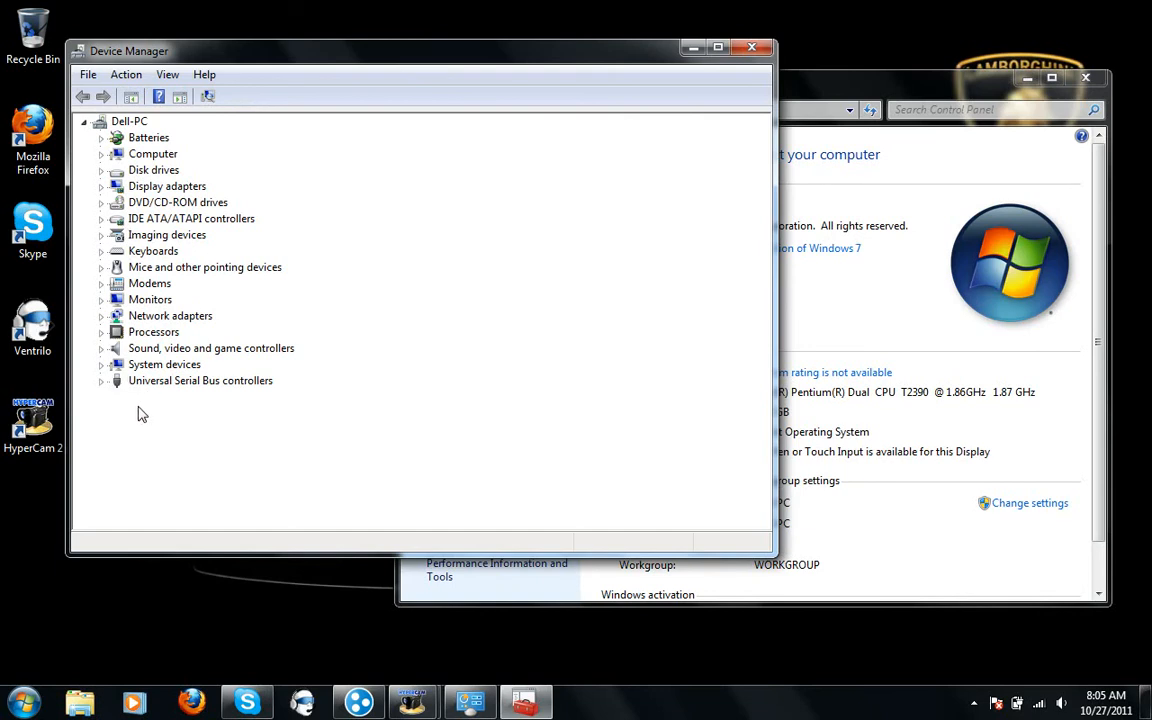
{"action": "mouse_move", "coordinate": [156, 424]}
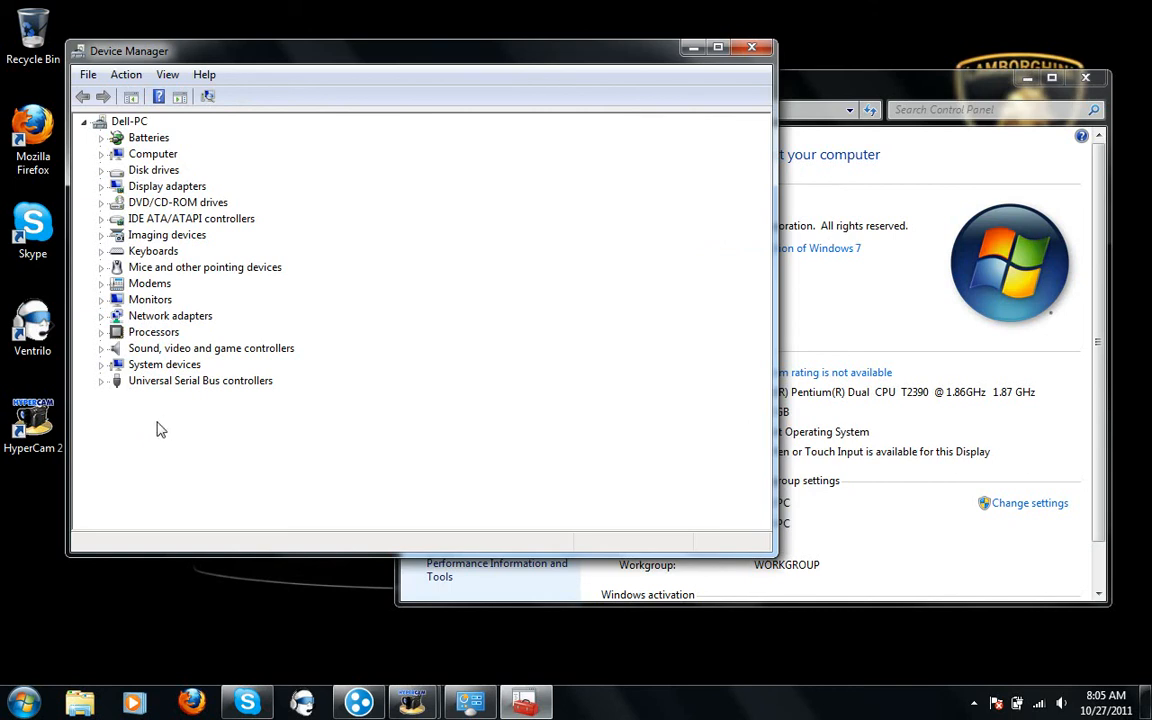
{"action": "mouse_move", "coordinate": [170, 444]}
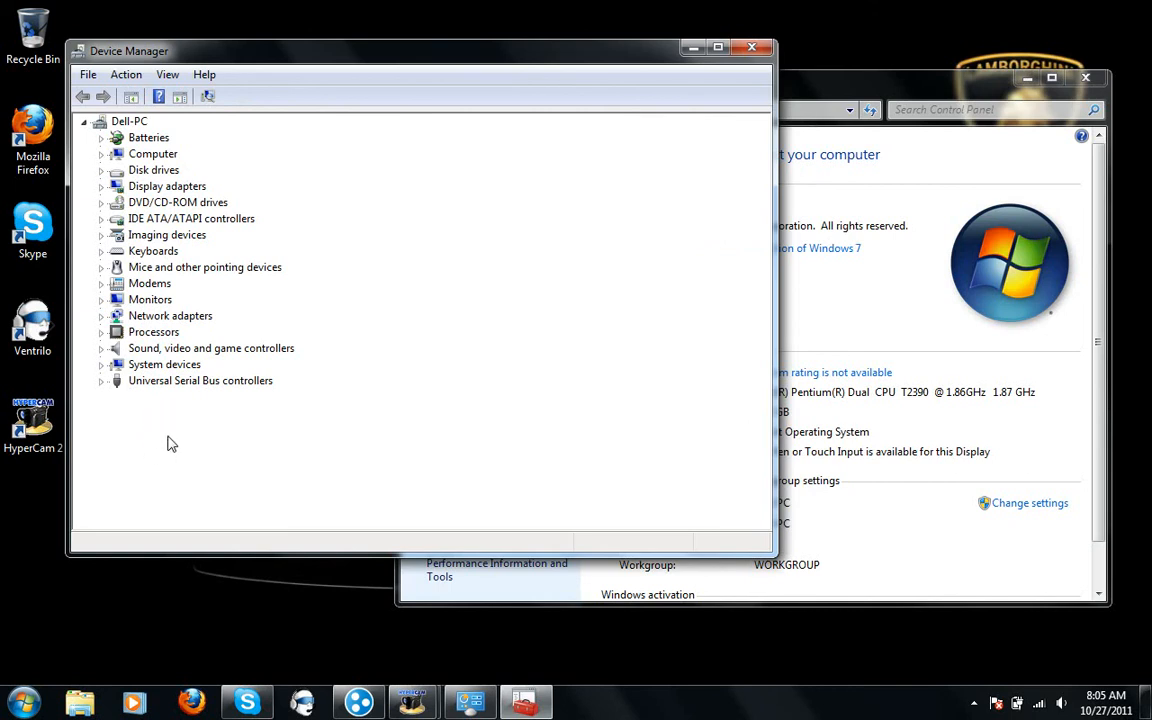
{"action": "mouse_move", "coordinate": [160, 404]}
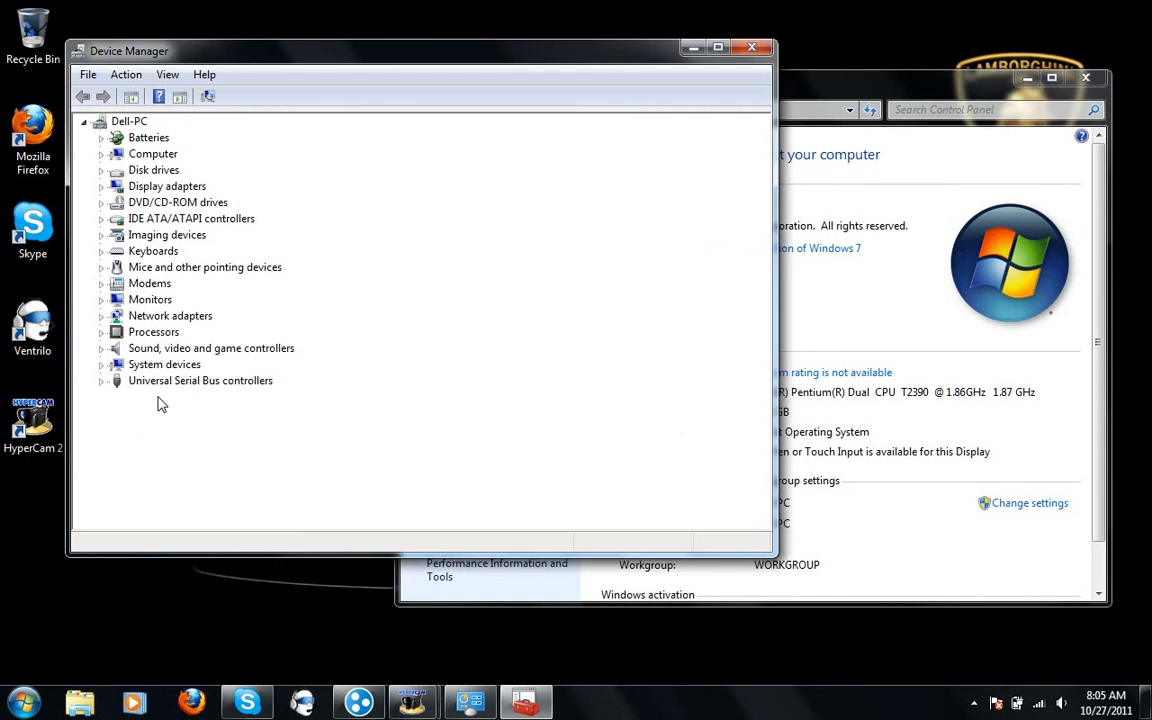
{"action": "mouse_move", "coordinate": [200, 424]}
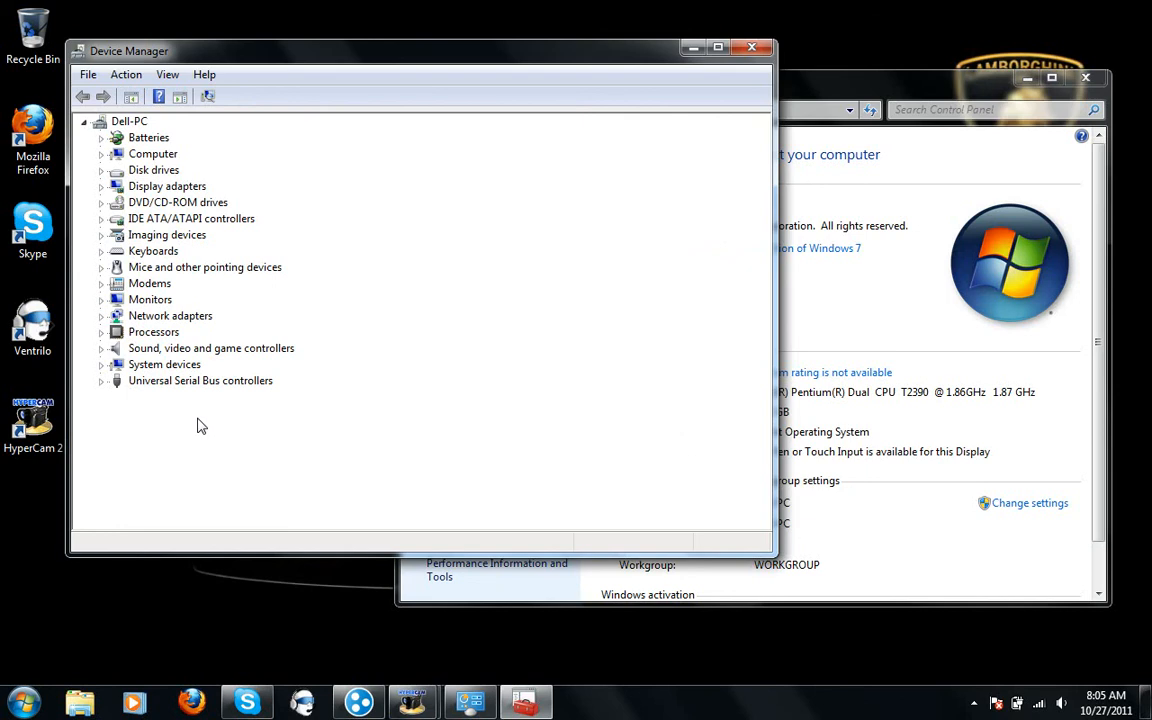
{"action": "mouse_move", "coordinate": [276, 296]}
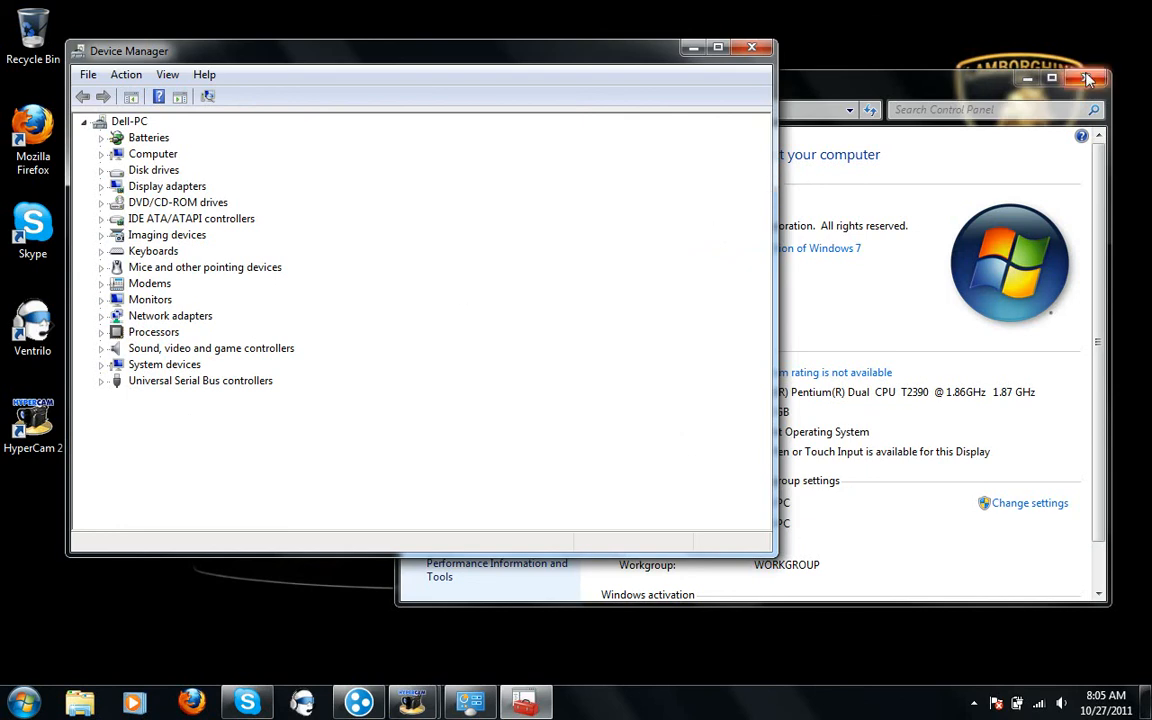
{"action": "left_click", "coordinate": [20, 700]}
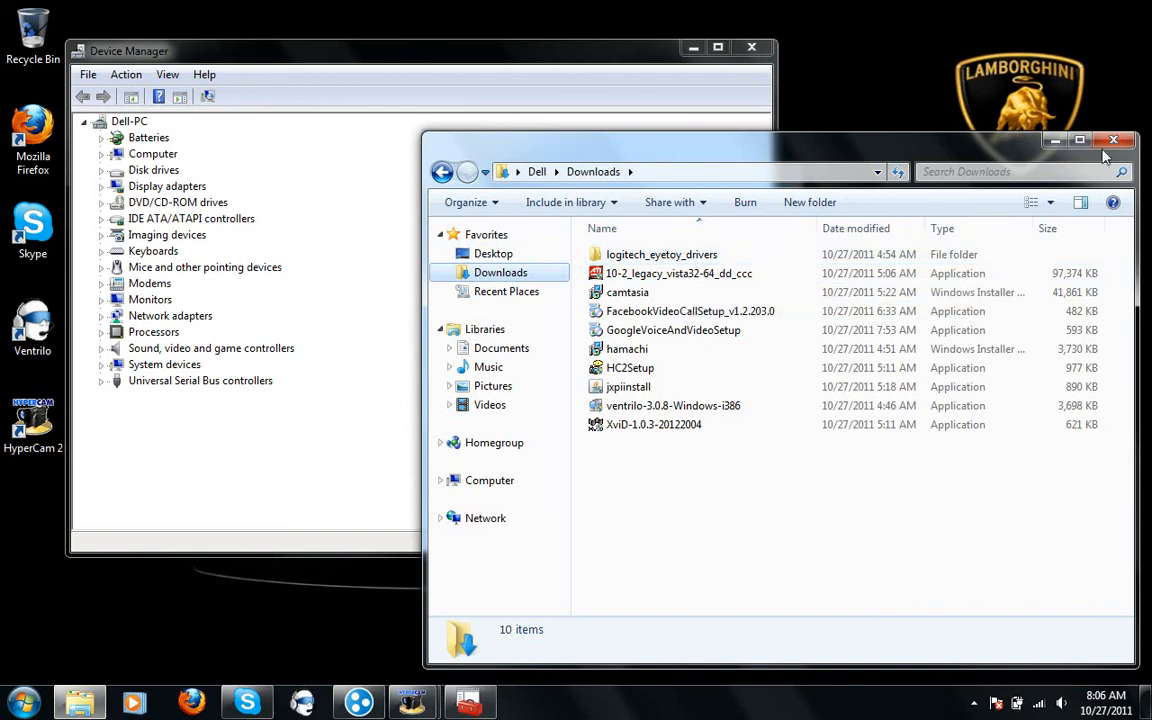
Close the Downloads Explorer window and Device Manager
{"action": "left_click", "coordinate": [1112, 140]}
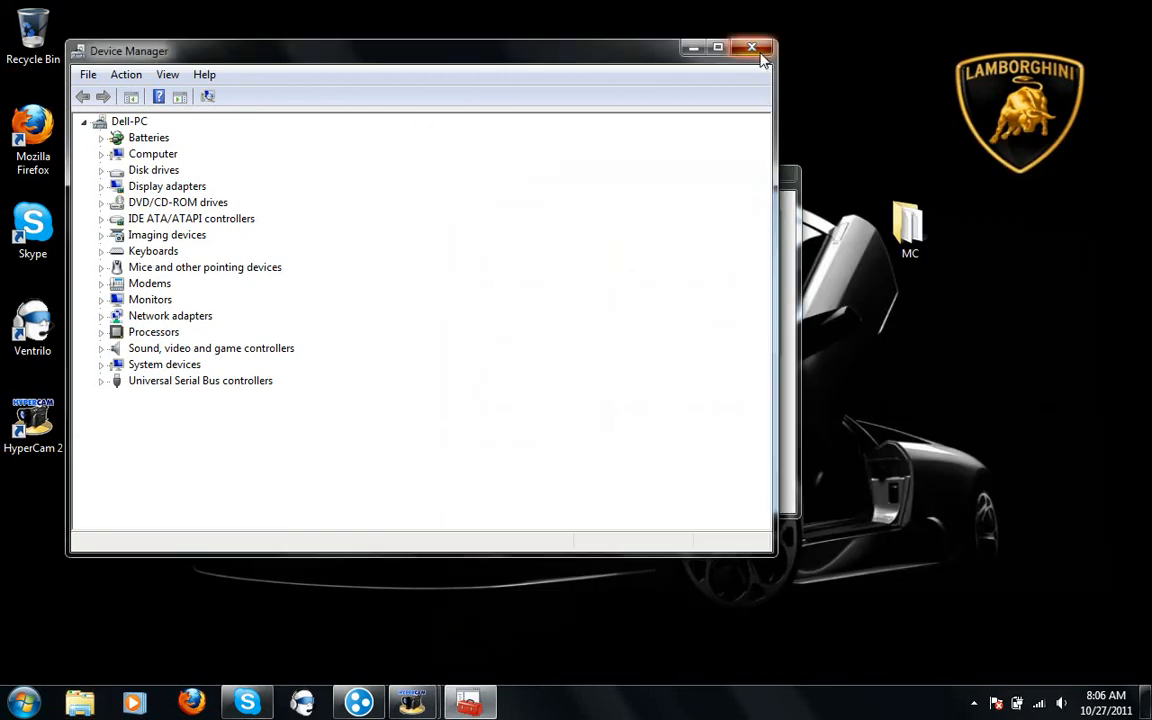
{"action": "left_click", "coordinate": [754, 46]}
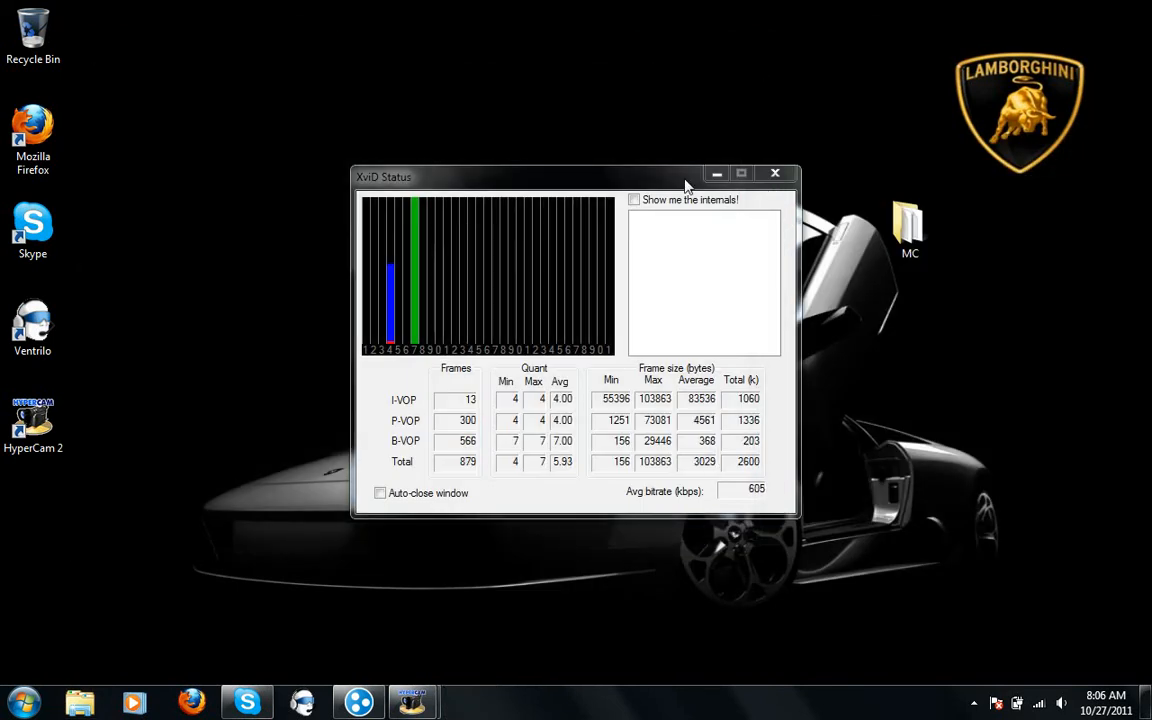